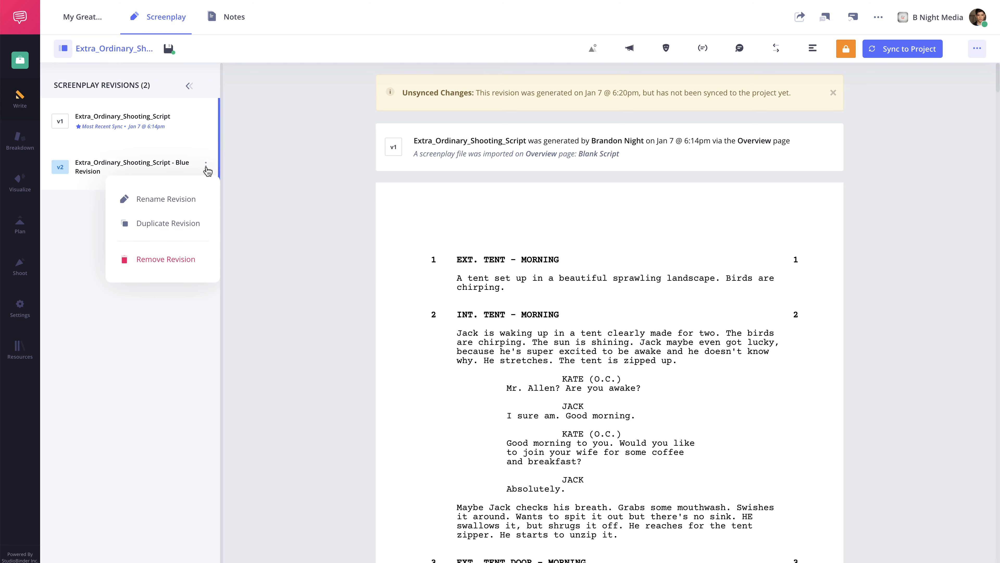
Dismiss the Blue Revision's options menu, leaving the two revisions listed.
left_click(168, 223)
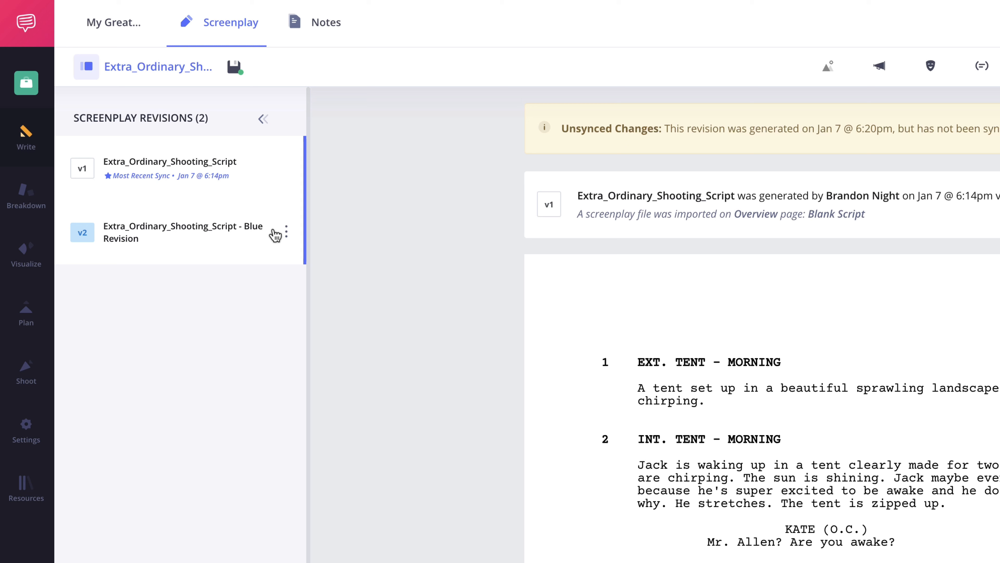
mouse_move(289, 241)
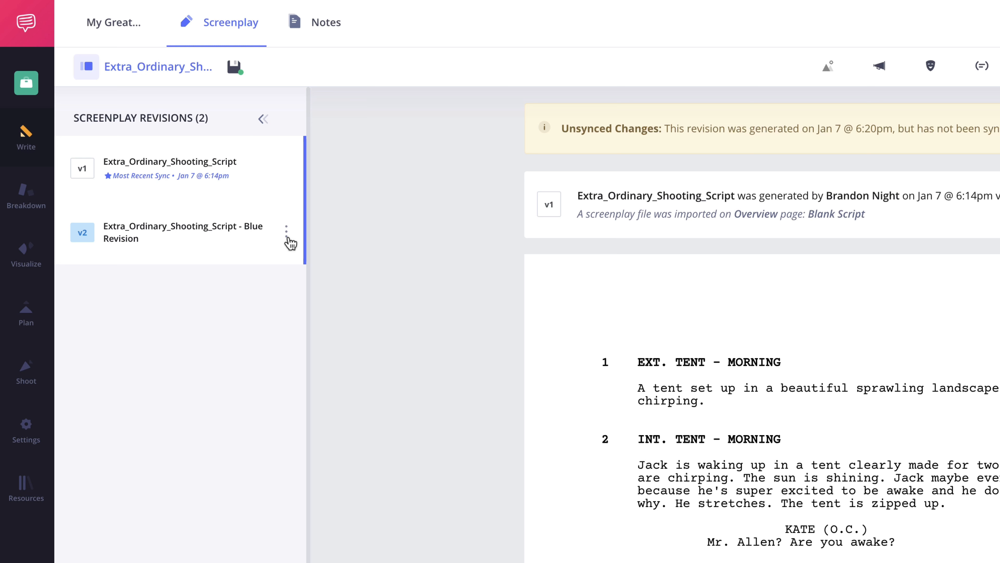
Duplicate the Blue Revision into a new Pink Revision (v3).
left_click(286, 230)
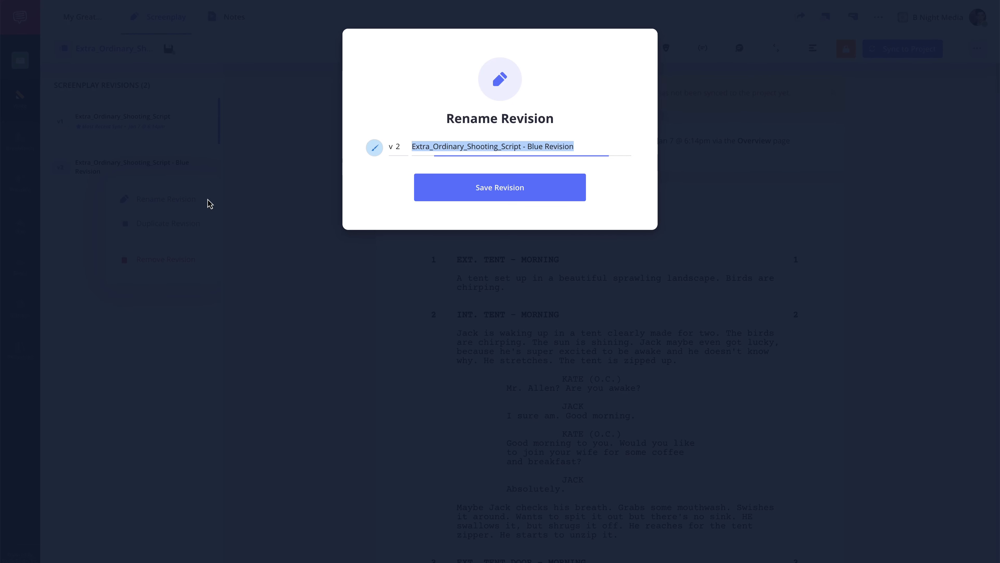
left_click(568, 146)
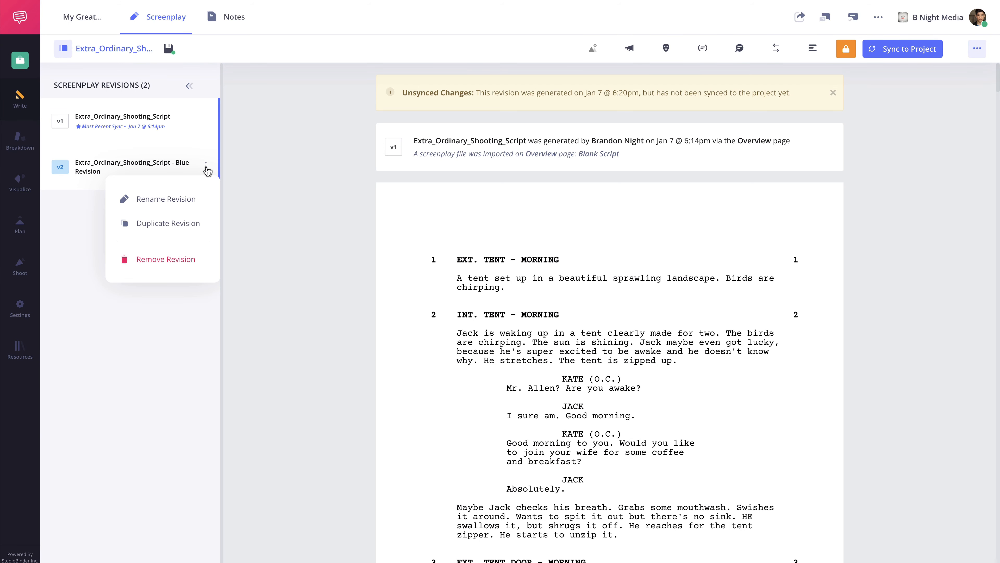
left_click(168, 222)
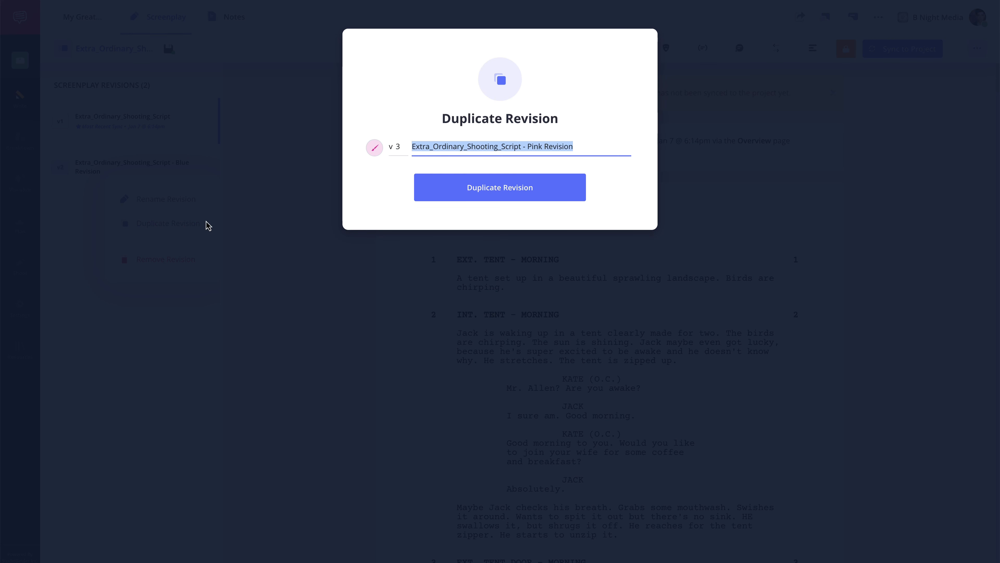
left_click(499, 187)
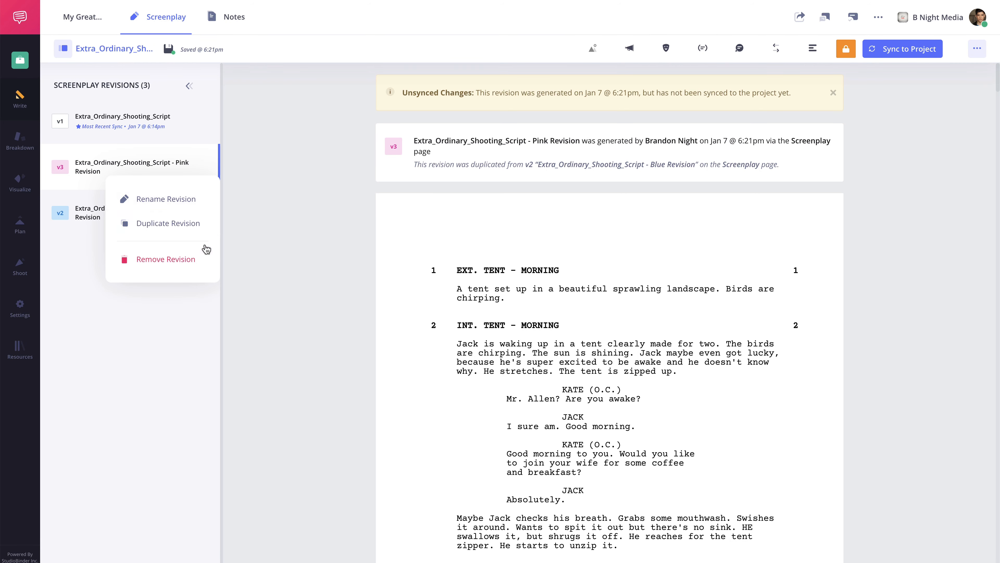
Remove the Pink Revision copy, leaving two revisions again.
left_click(165, 258)
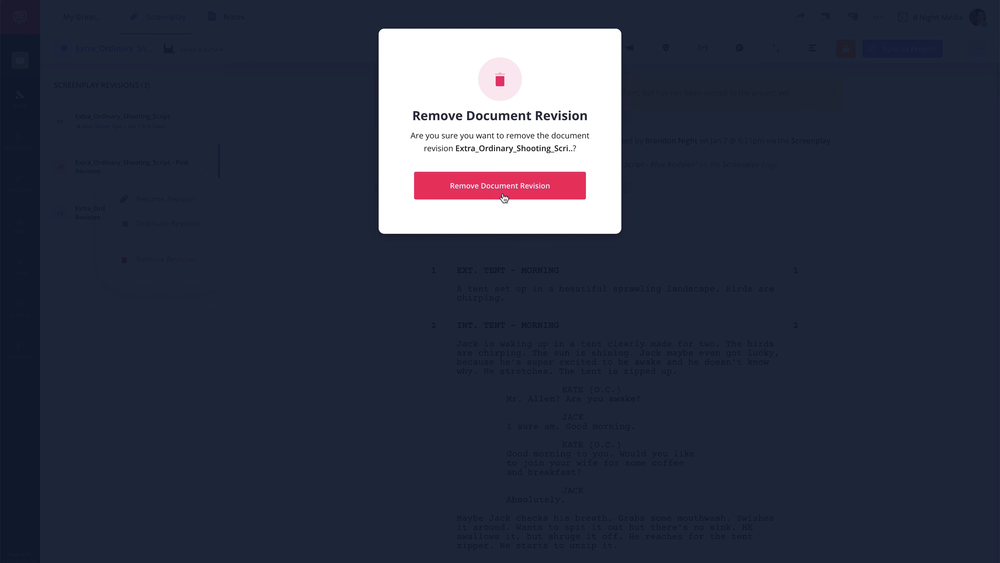
left_click(499, 185)
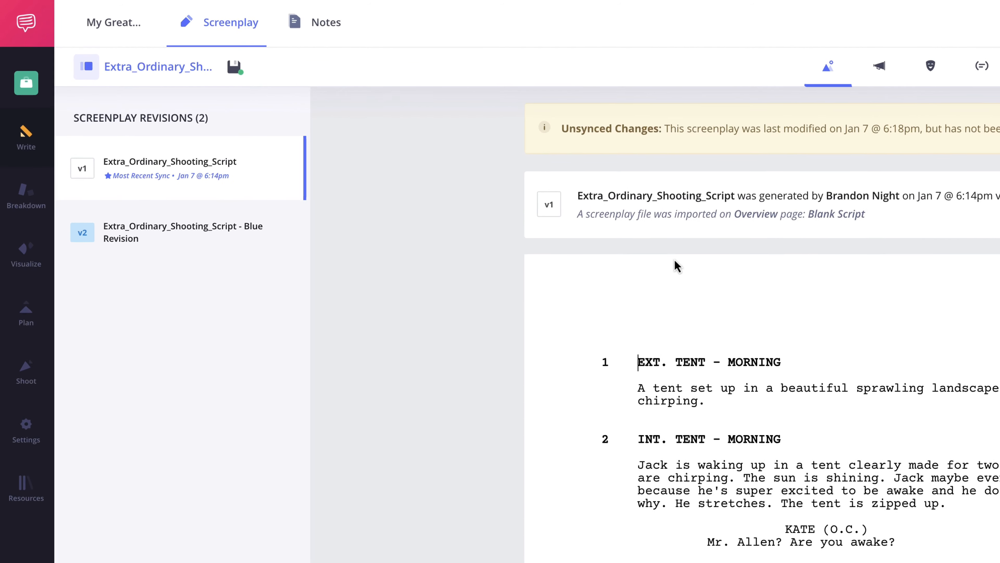
mouse_move(234, 66)
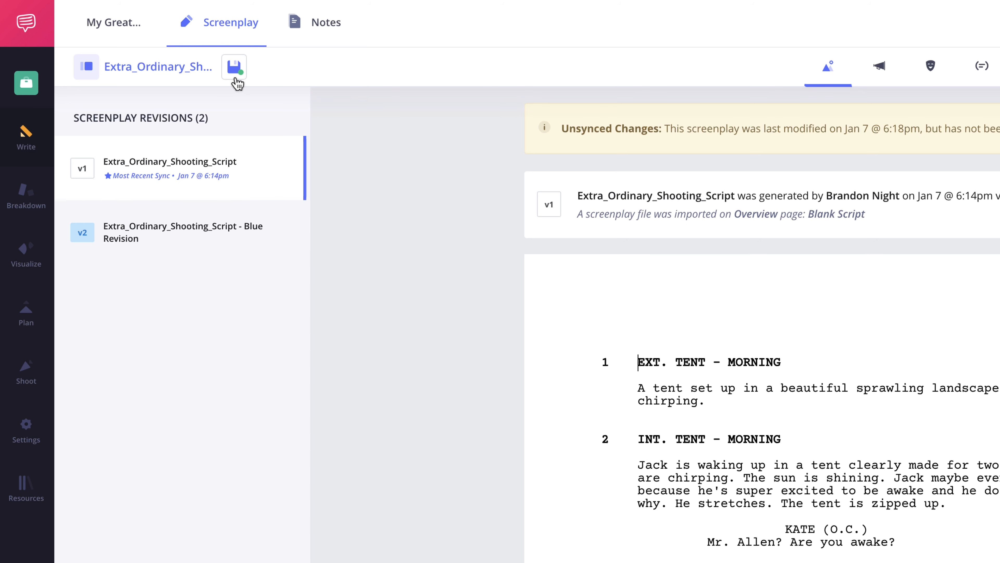
Save the script manually and confirm autosave every 20 seconds.
left_click(234, 66)
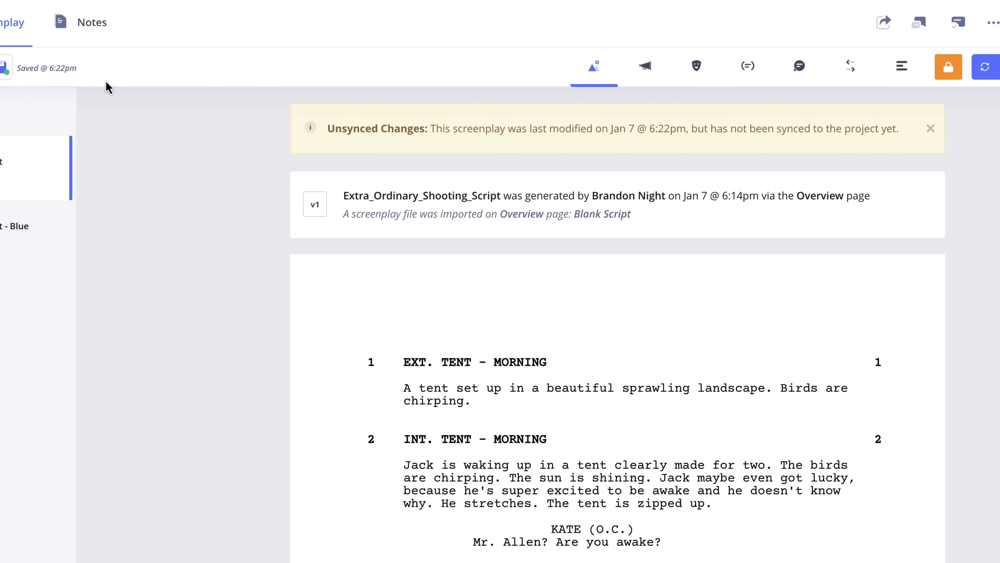
left_click(968, 66)
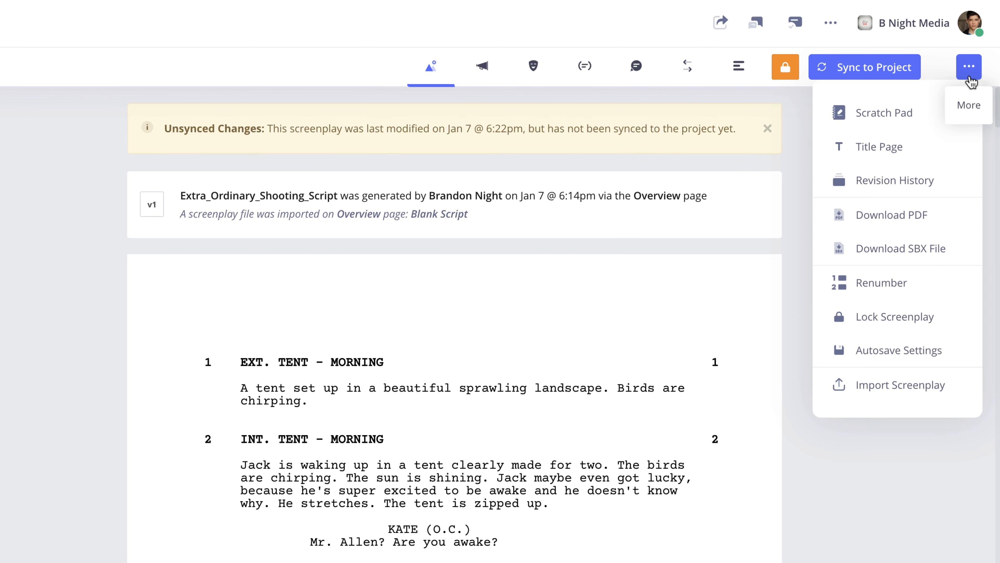
mouse_move(899, 350)
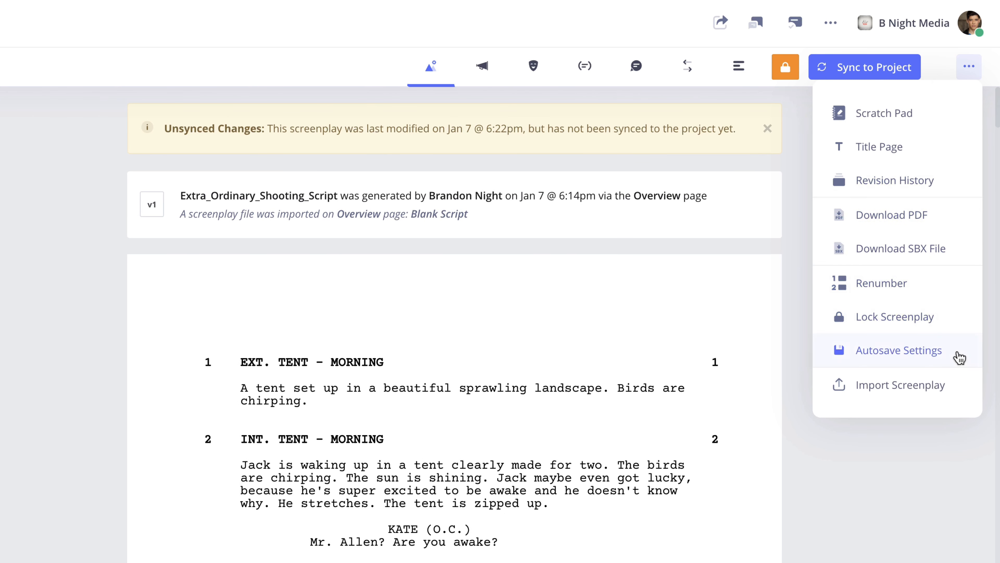
left_click(901, 349)
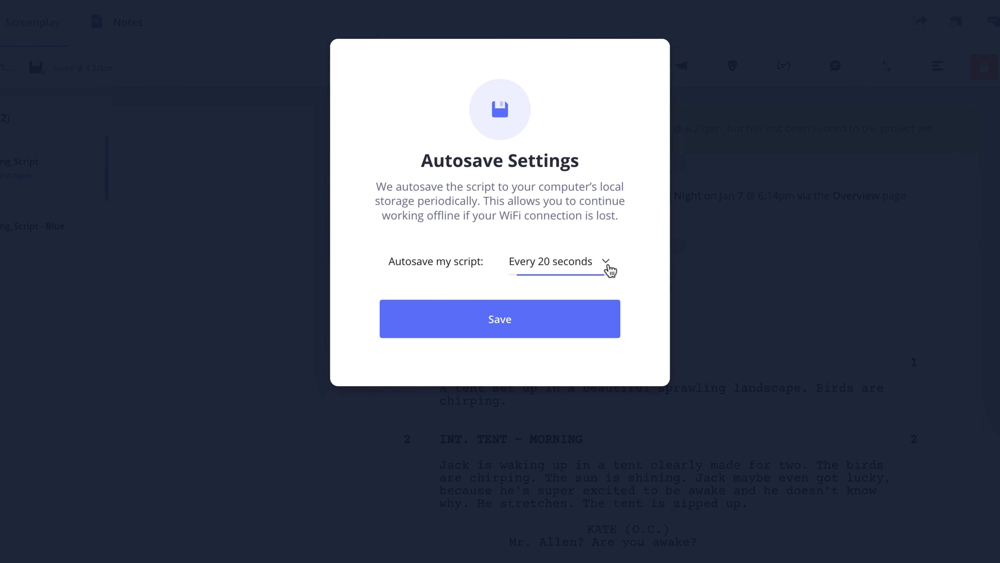
left_click(557, 261)
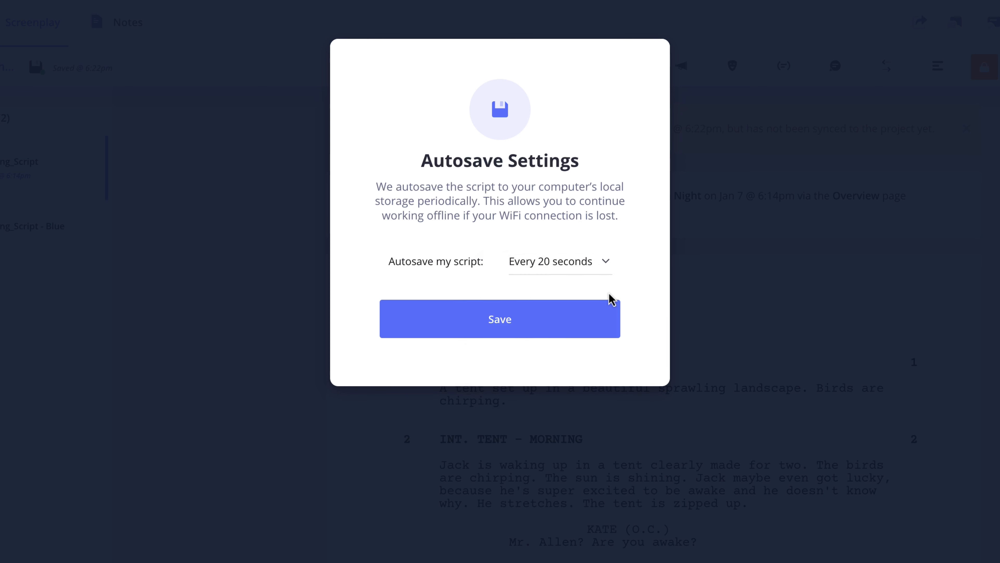
left_click(499, 318)
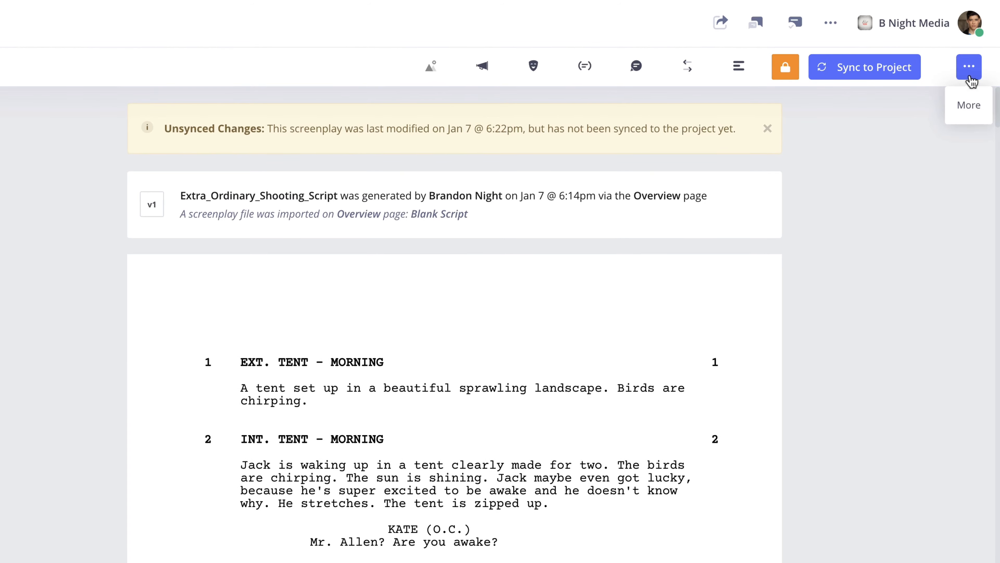
View the revision history and switch to the locally saved versions.
left_click(969, 66)
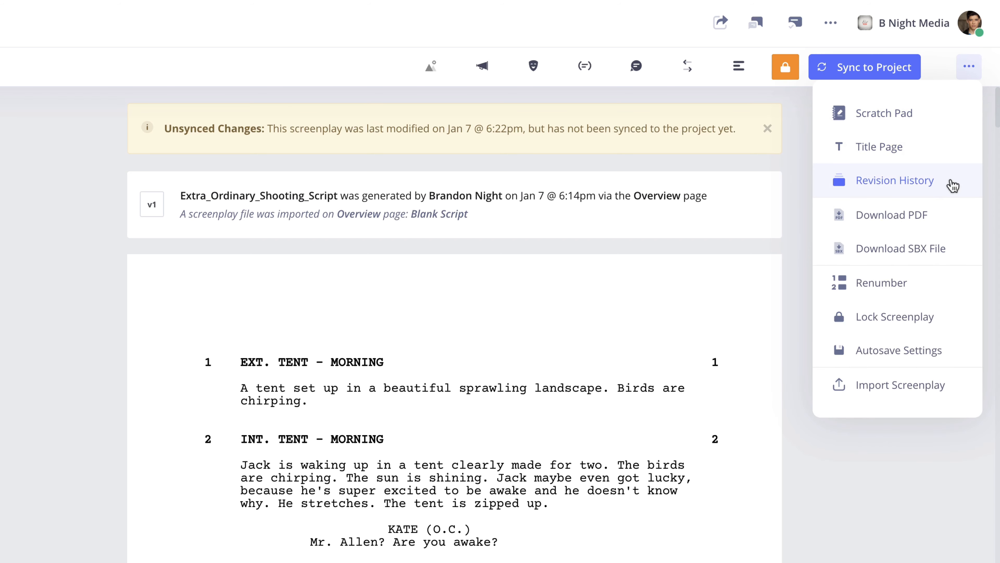
left_click(894, 180)
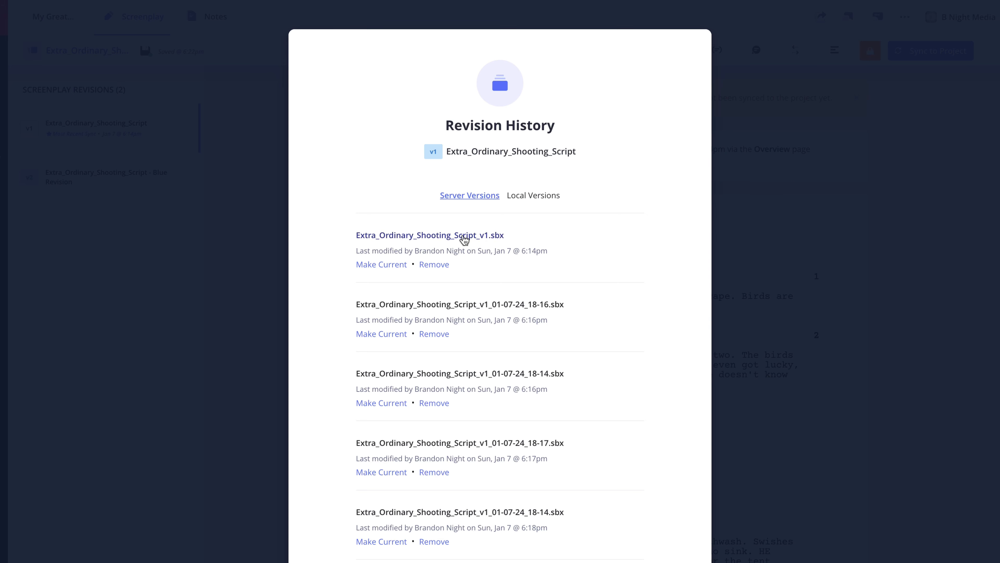
left_click(430, 235)
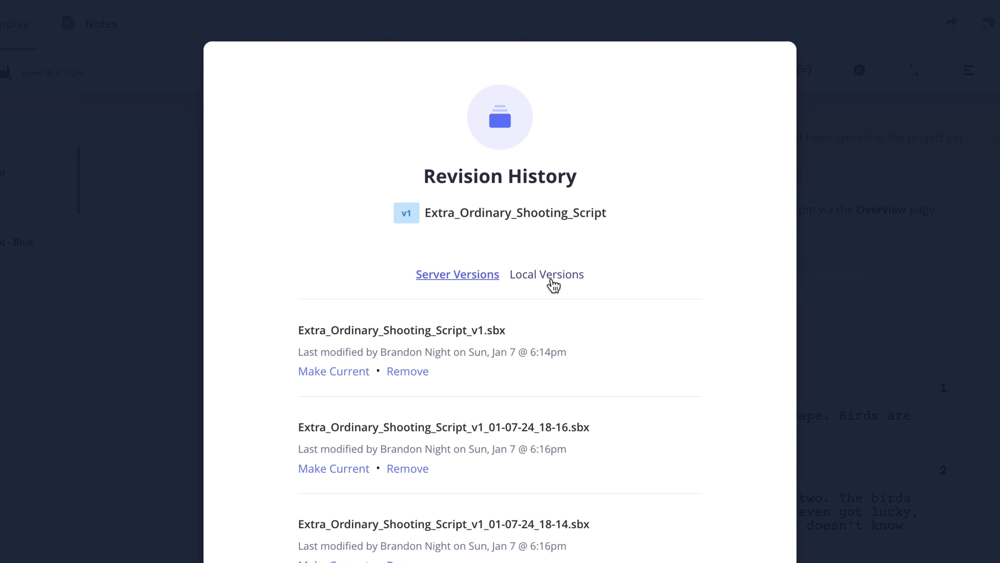
left_click(545, 275)
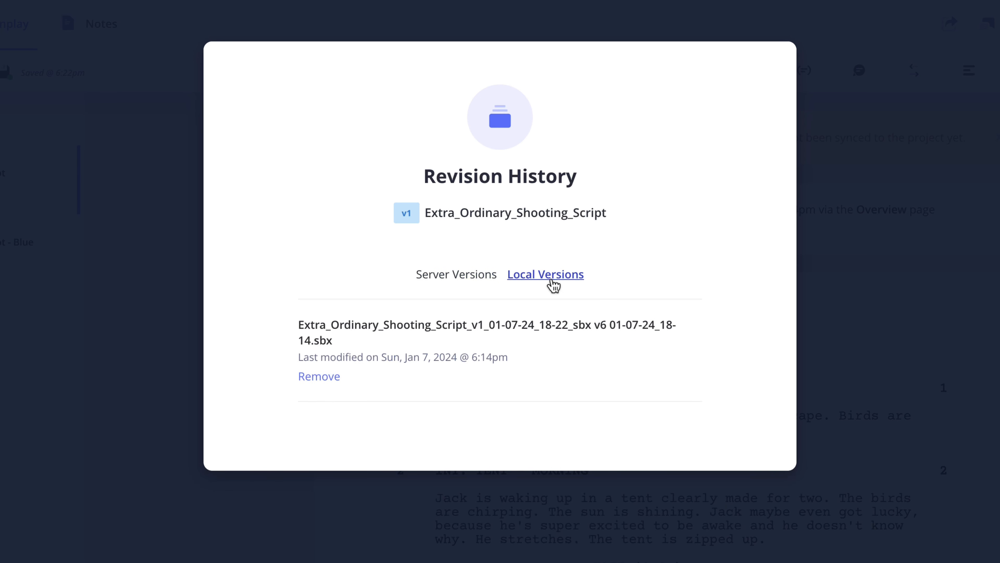
mouse_move(599, 363)
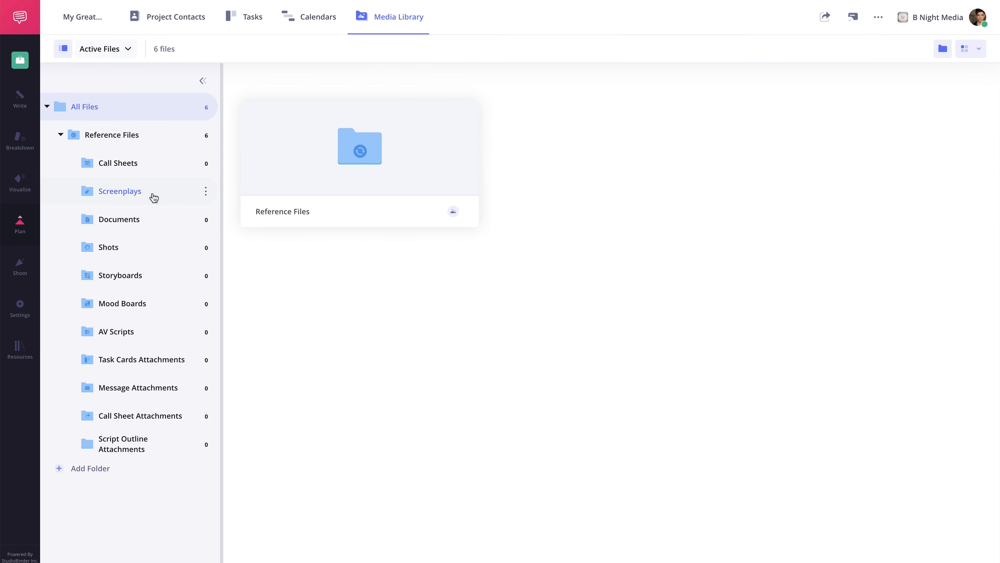
Import the Pink Revision from the Screenplays backup folder into the scene comparison.
left_click(120, 191)
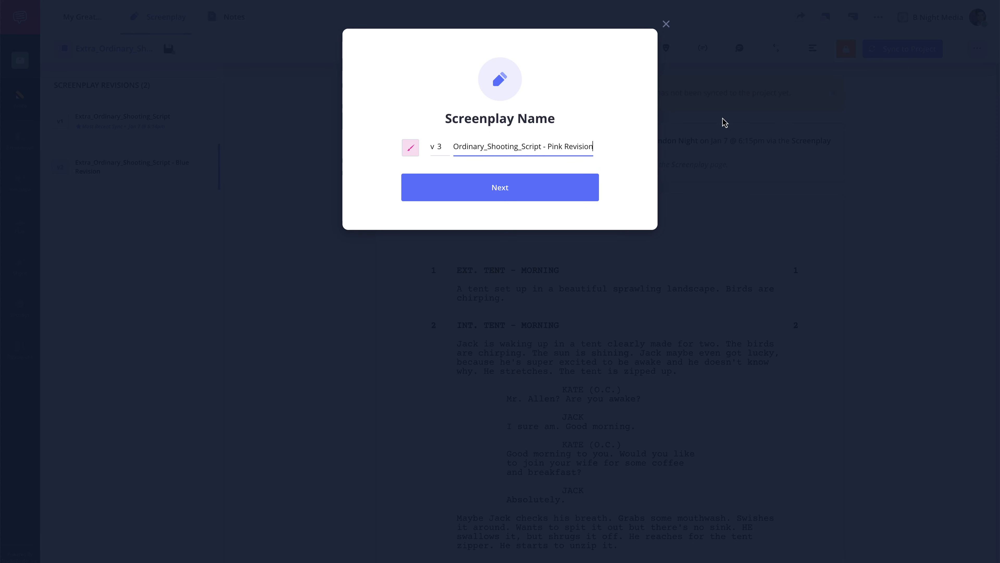
left_click(499, 187)
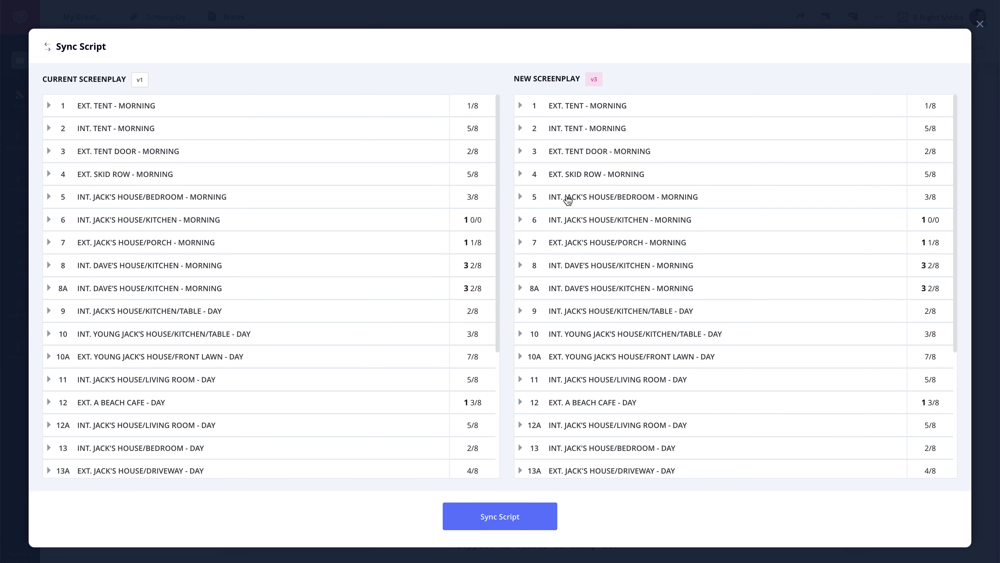